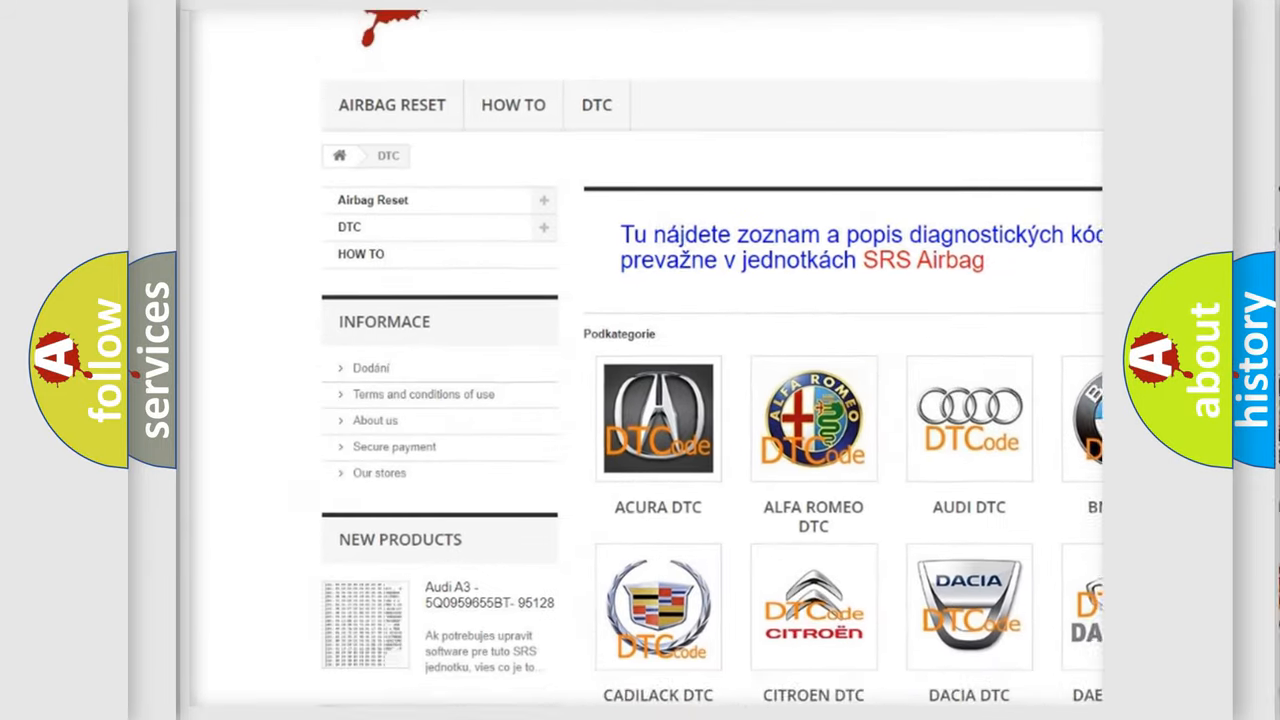
scroll(down, 3)
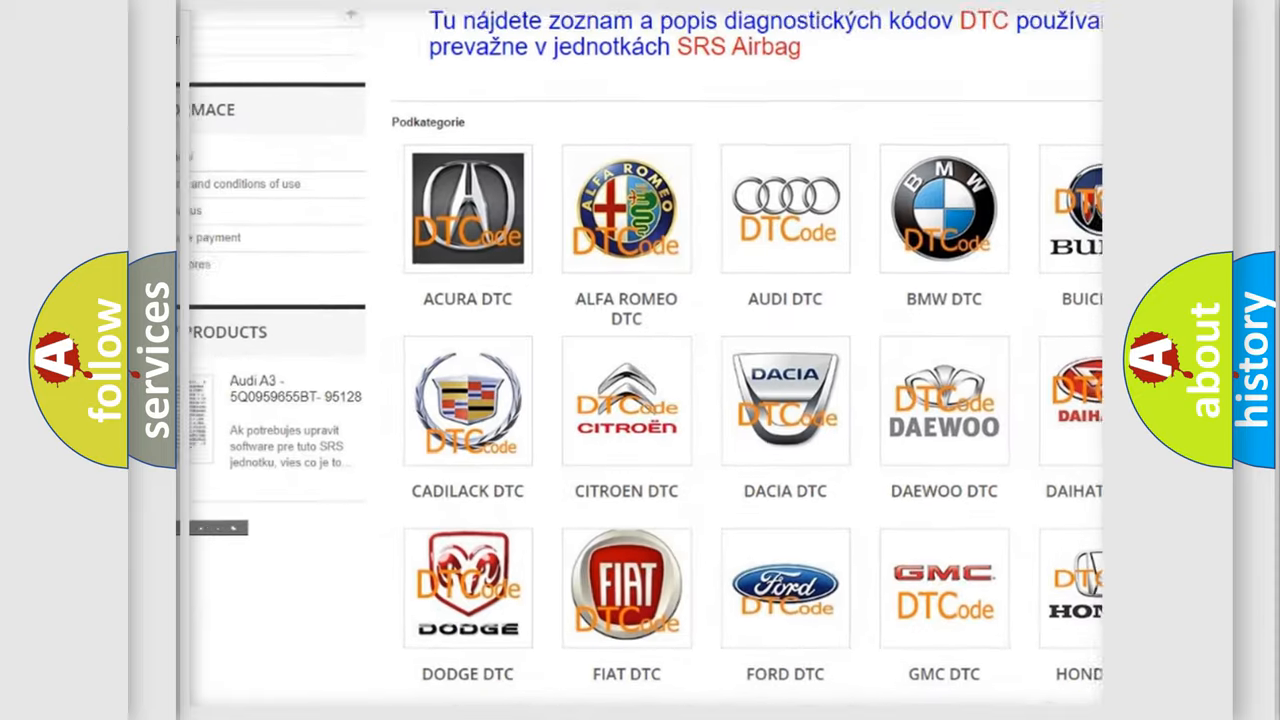
scroll(down, 3)
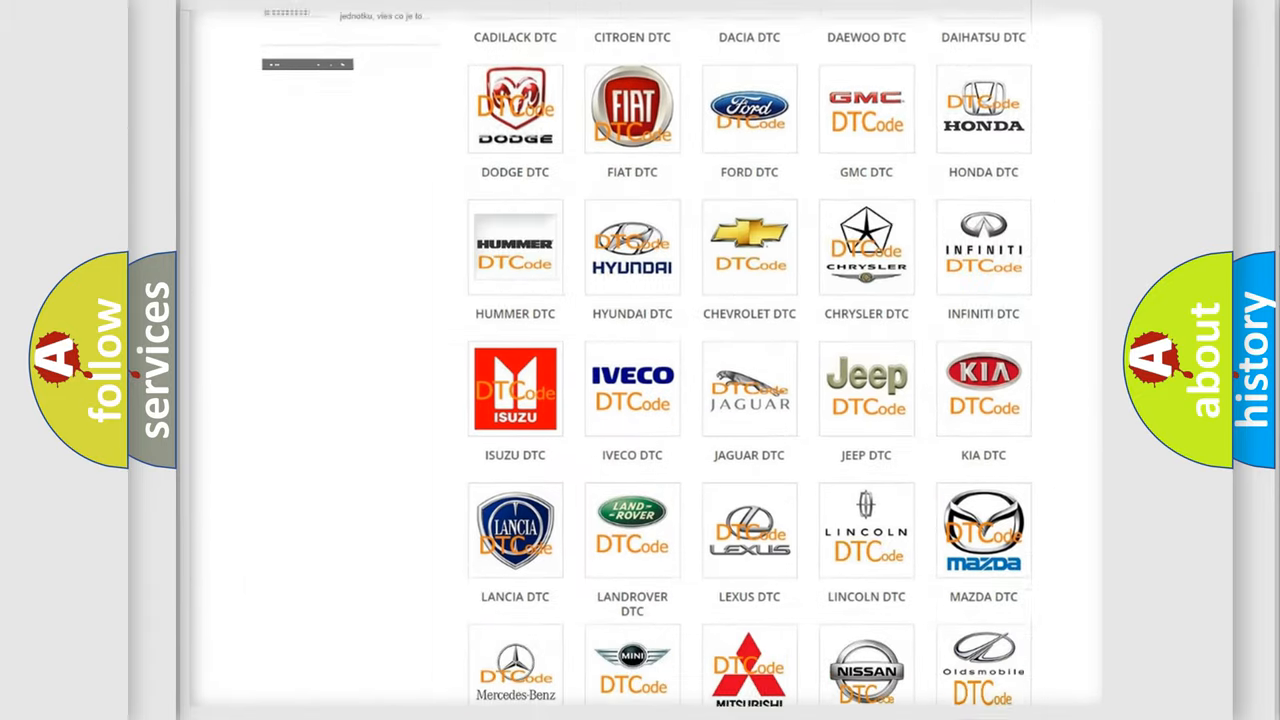
scroll(down, 3)
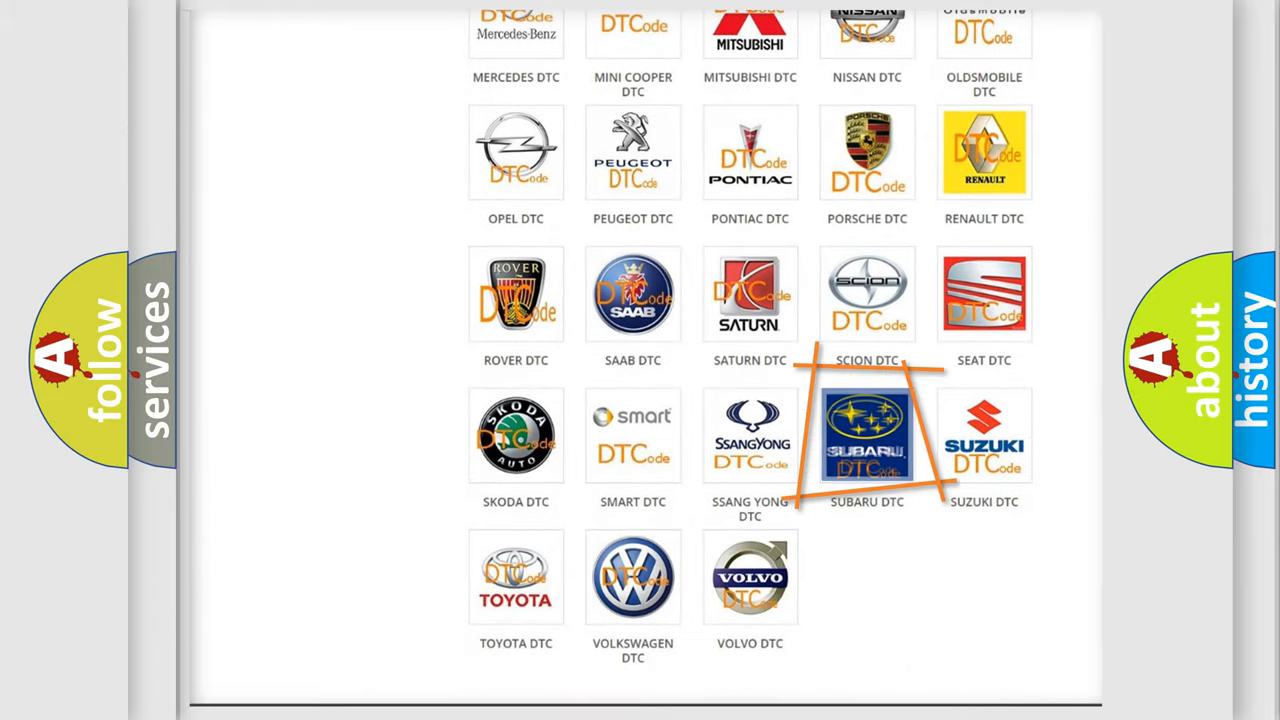